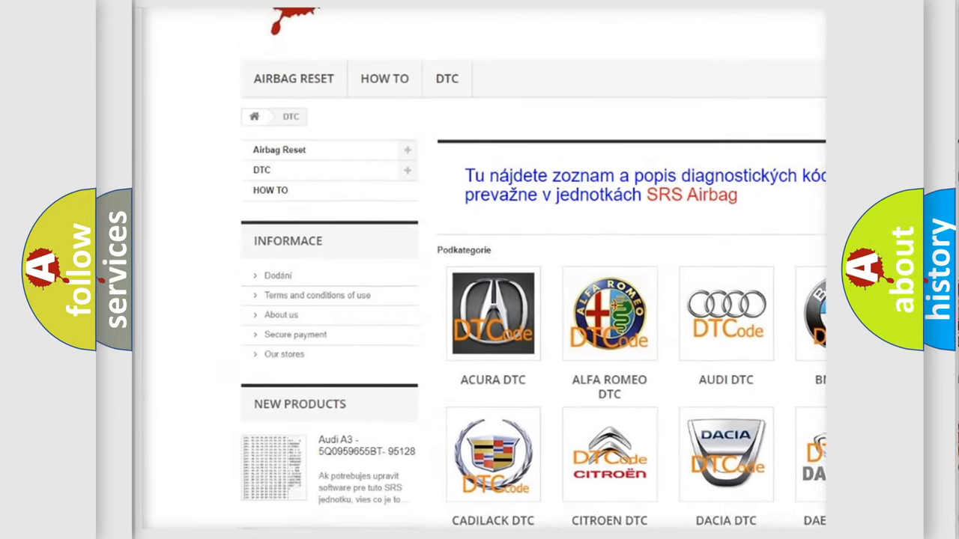
# Step: Scroll past the car-brand logos to bring the B-series diagnostic code list into view
pyautogui.scroll(-3)
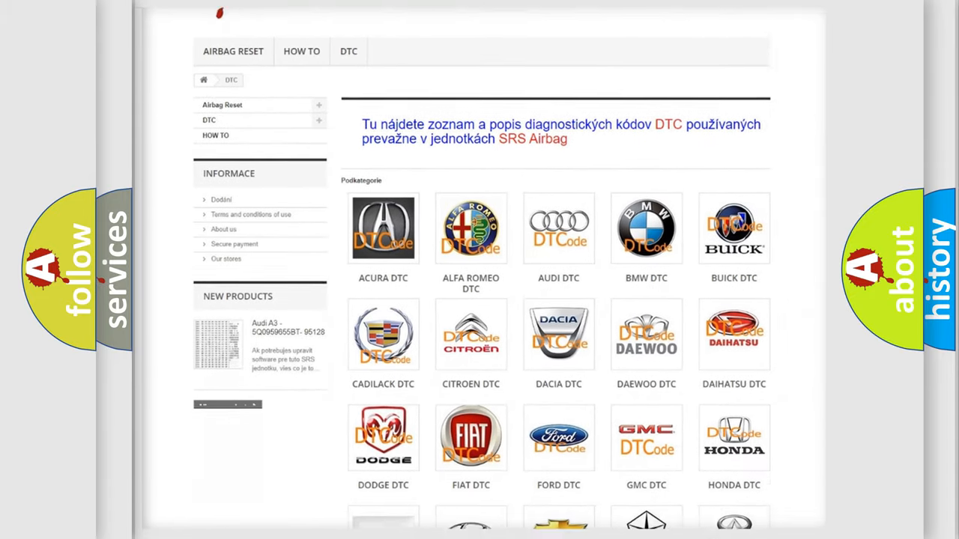
pyautogui.scroll(-3)
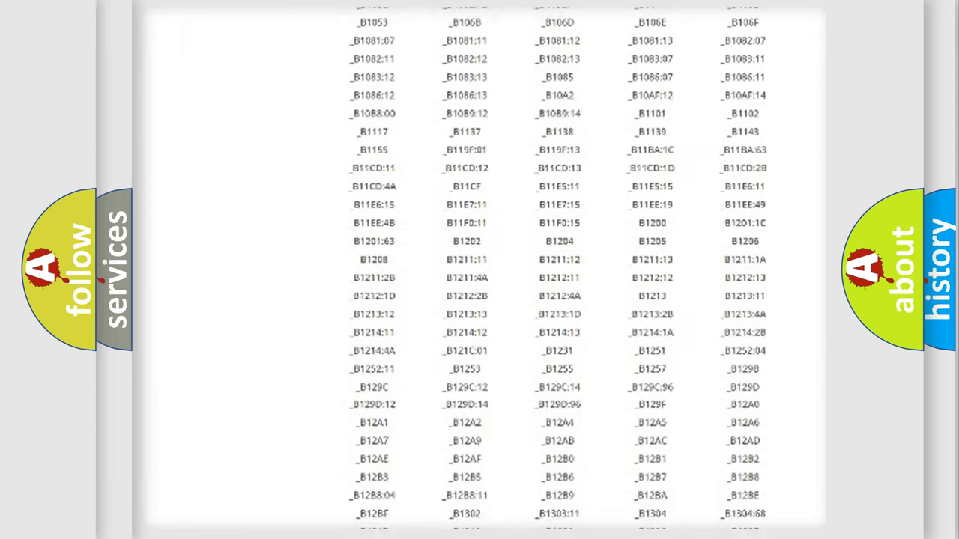
pyautogui.scroll(-3)
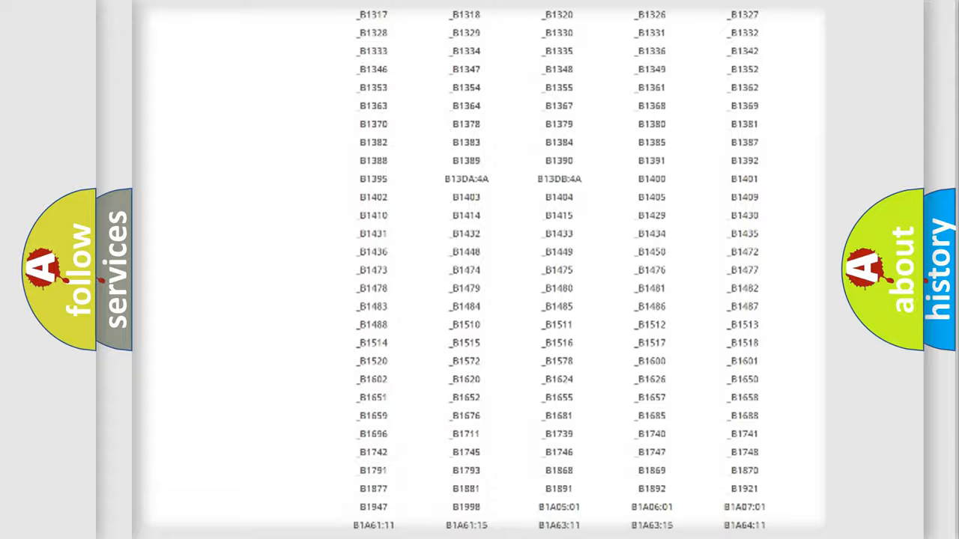
pyautogui.scroll(3)
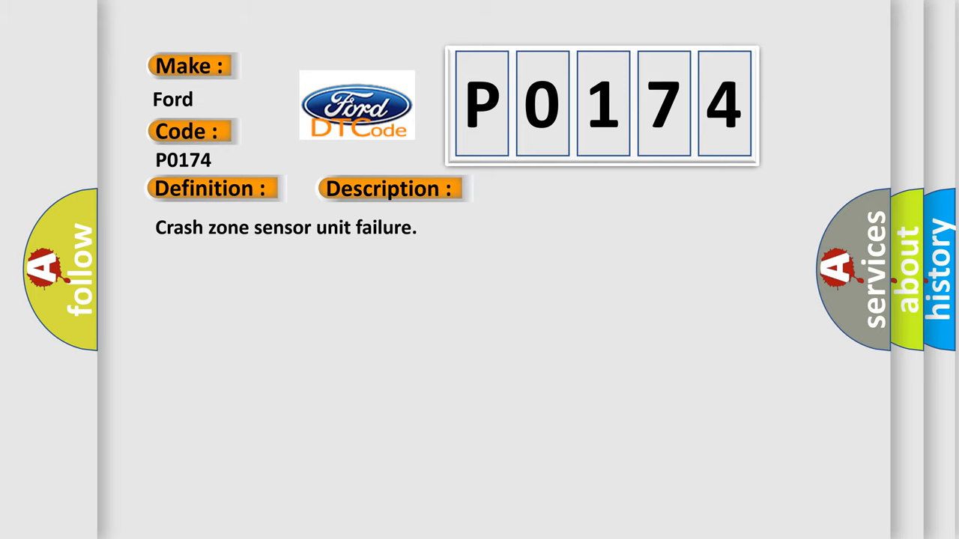
# Step: Reveal the P0174 cause: check harness and connectors for open or shorted circuits
pyautogui.click(389, 188)
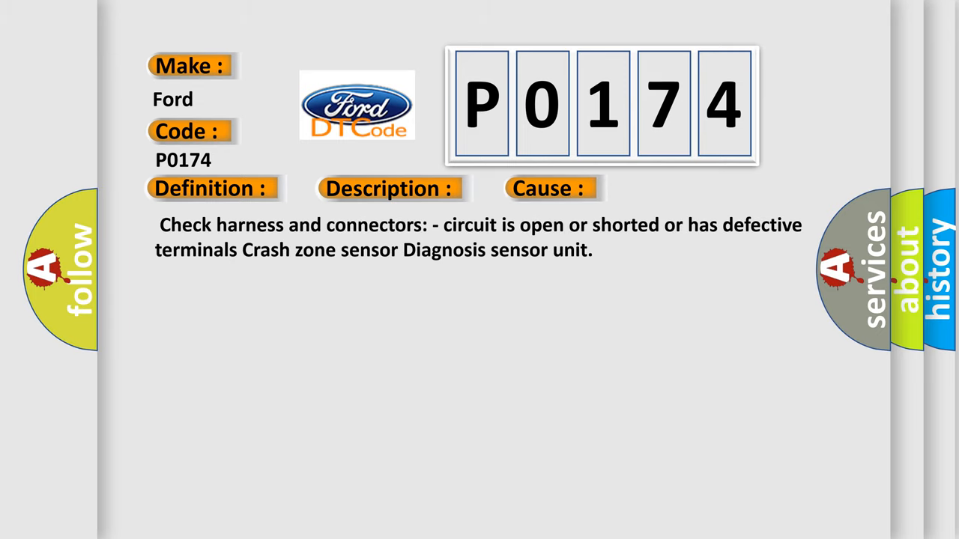